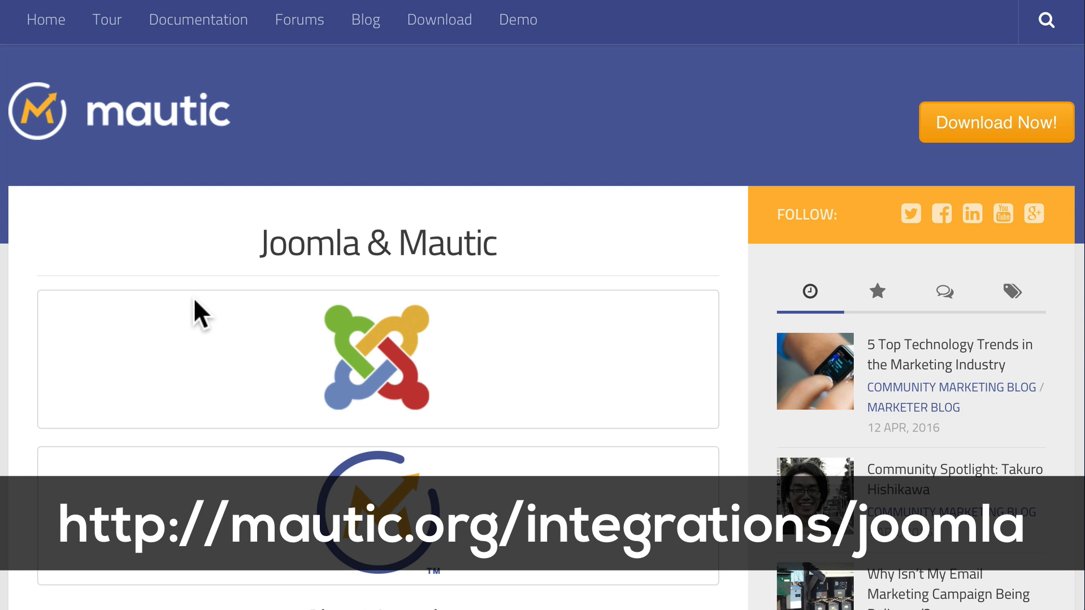
Step: Download the Mautic plugin package from the Joomla integration details
scroll("down", 3)
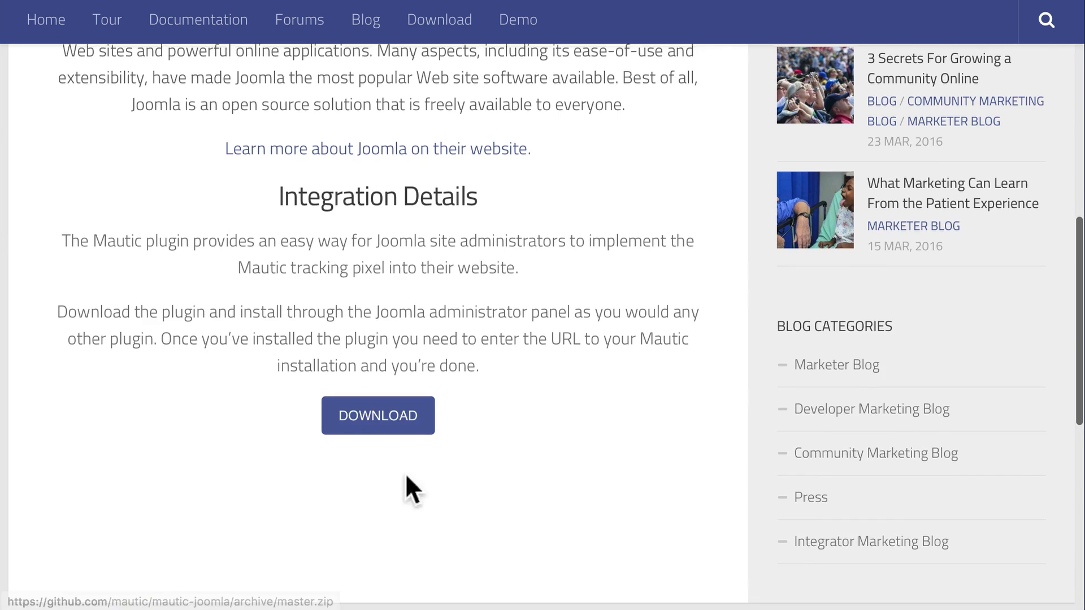
left_click(377, 416)
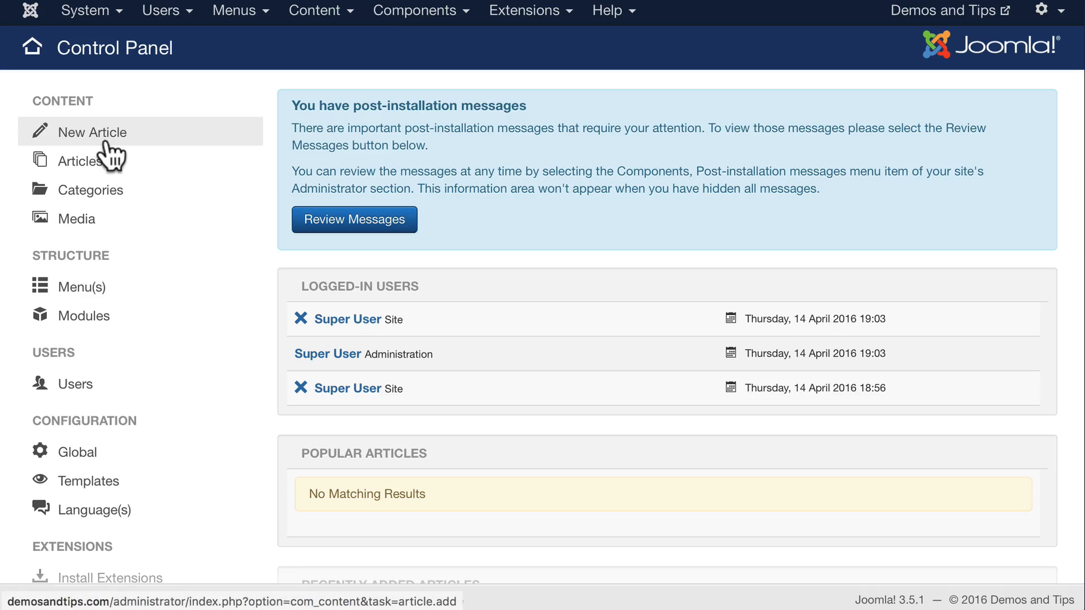
Step: Upload and install mautic-joomla-master.zip through Joomla's extension installer
left_click(524, 12)
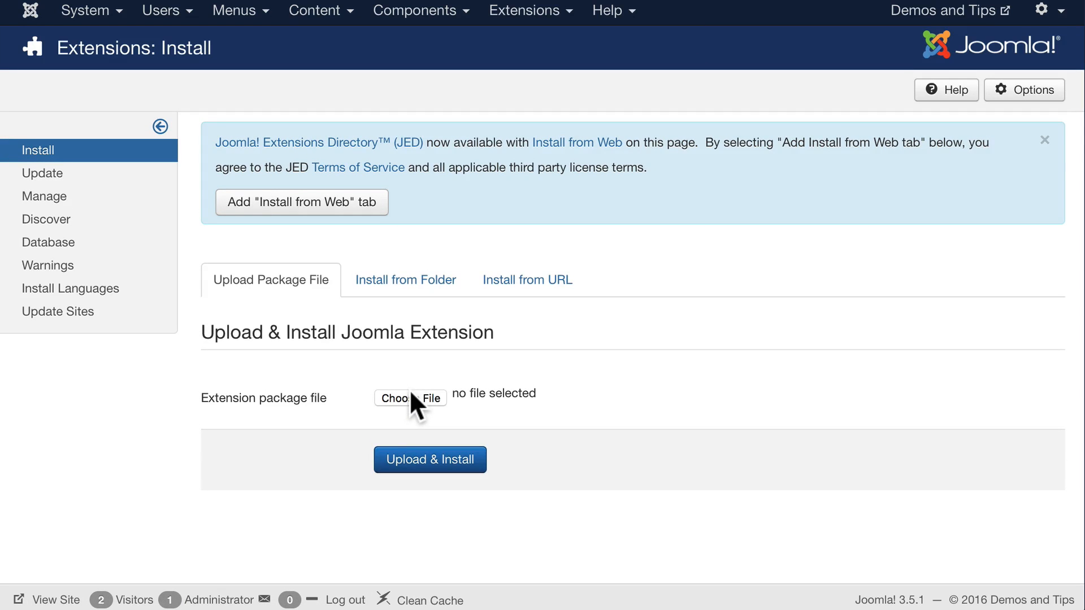
left_click(410, 397)
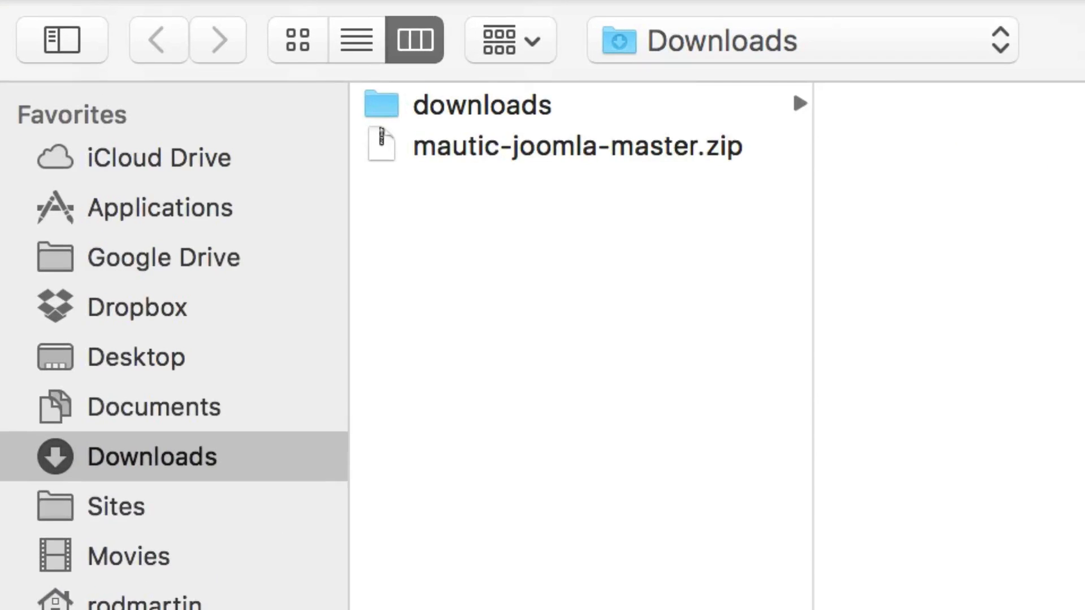
left_click(546, 125)
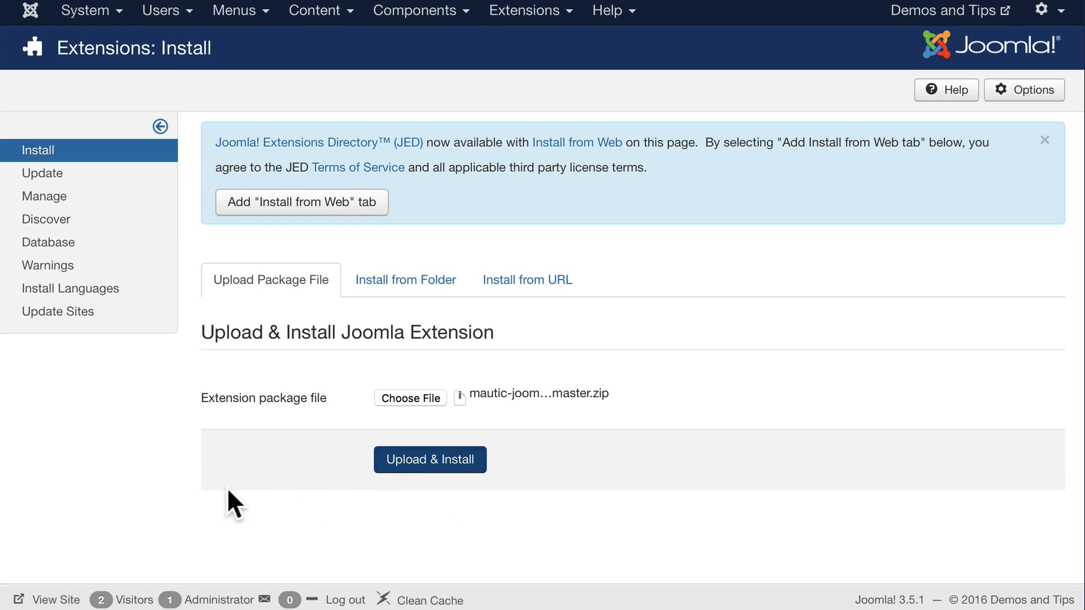
left_click(429, 459)
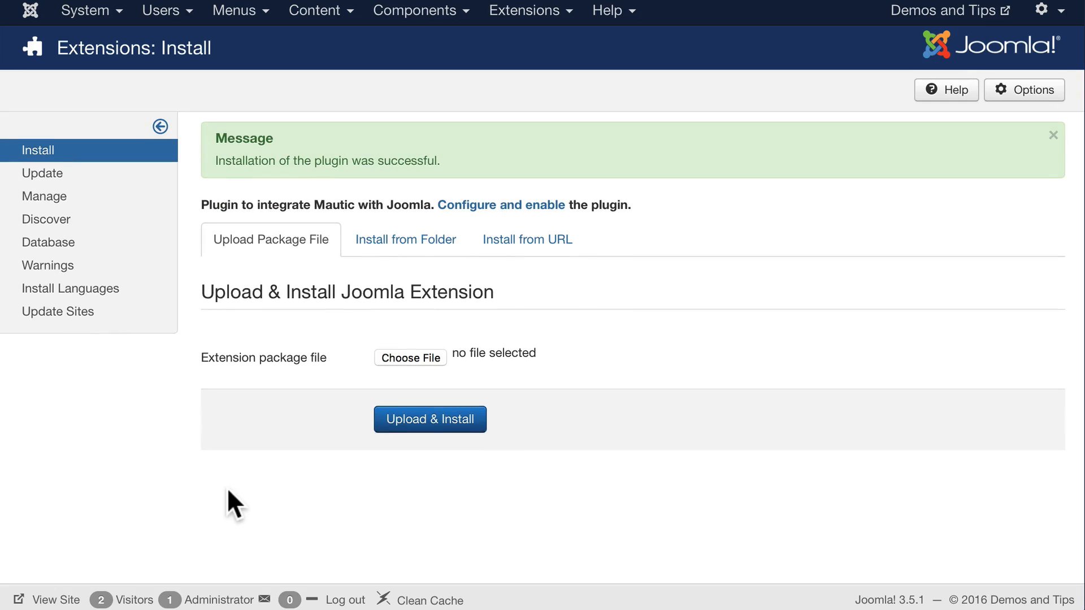
left_click(525, 10)
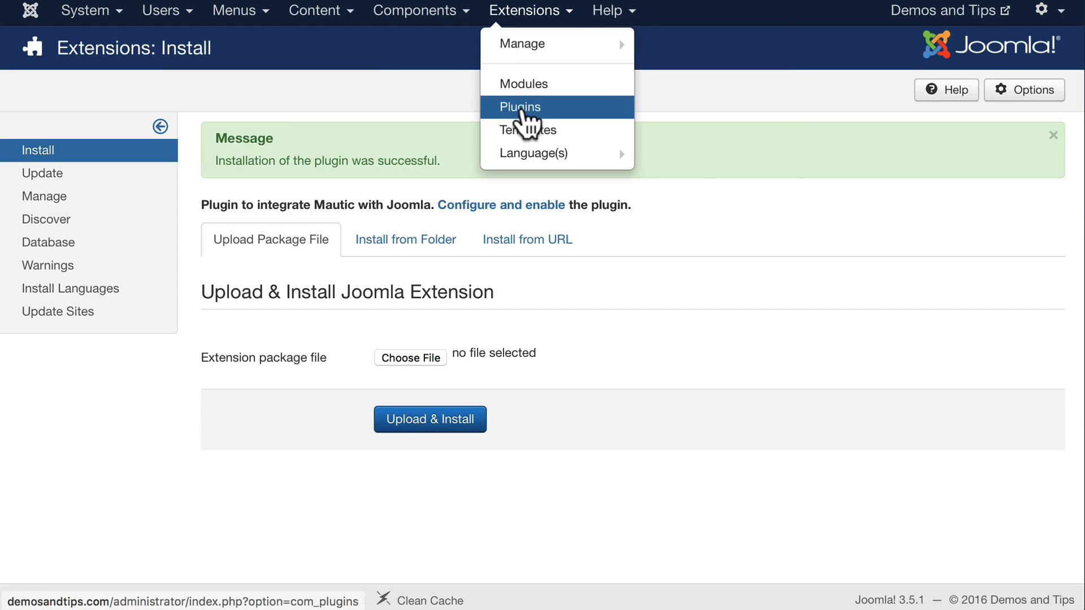
Step: Filter the Plugins list by 'maut' and open the Mautic plugin's settings
left_click(520, 107)
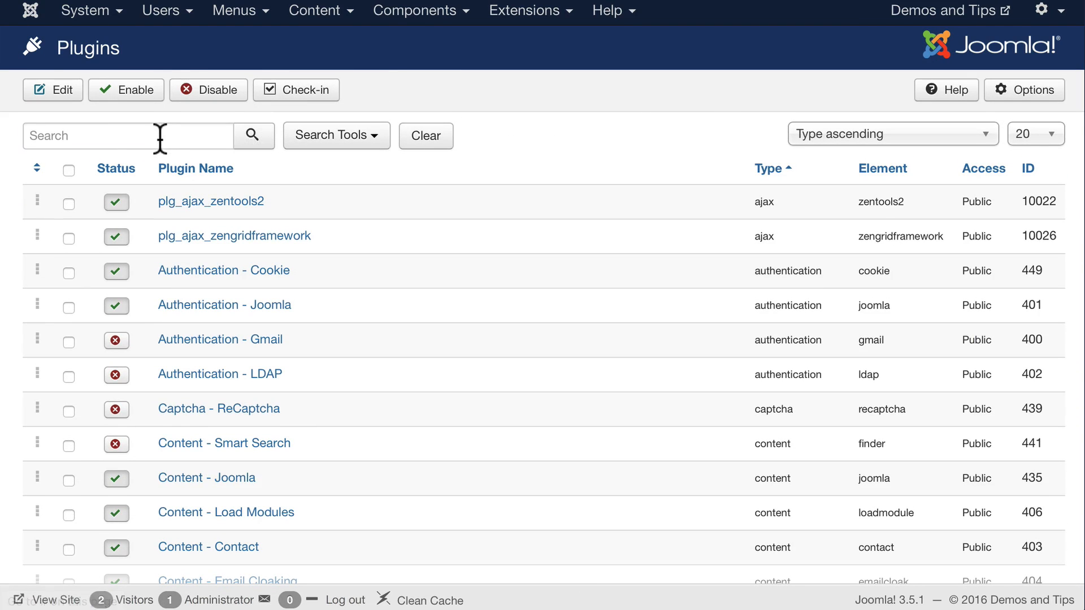
type("maut")
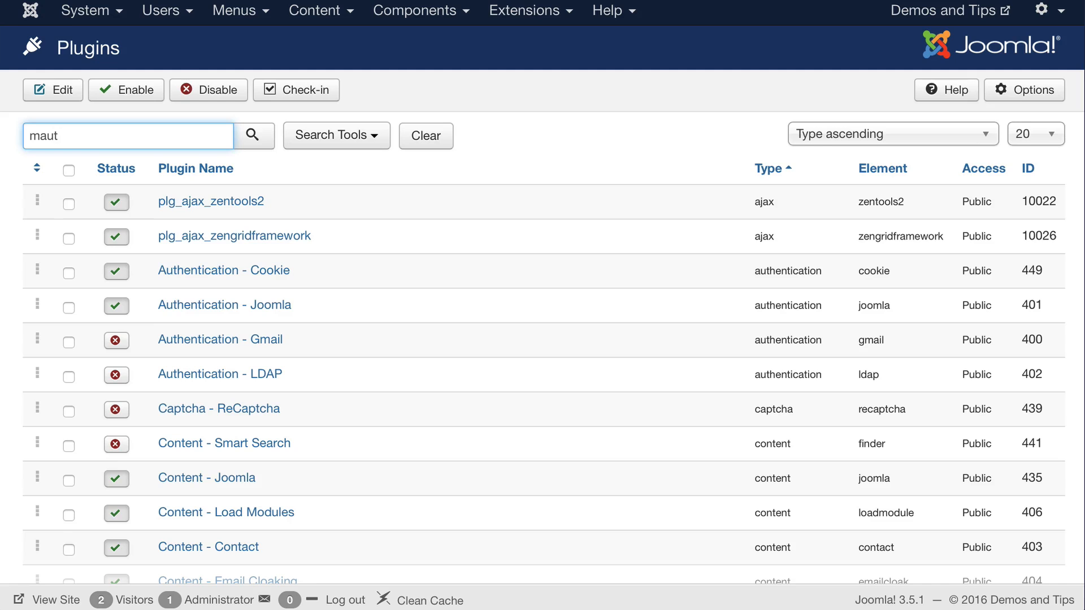
left_click(254, 135)
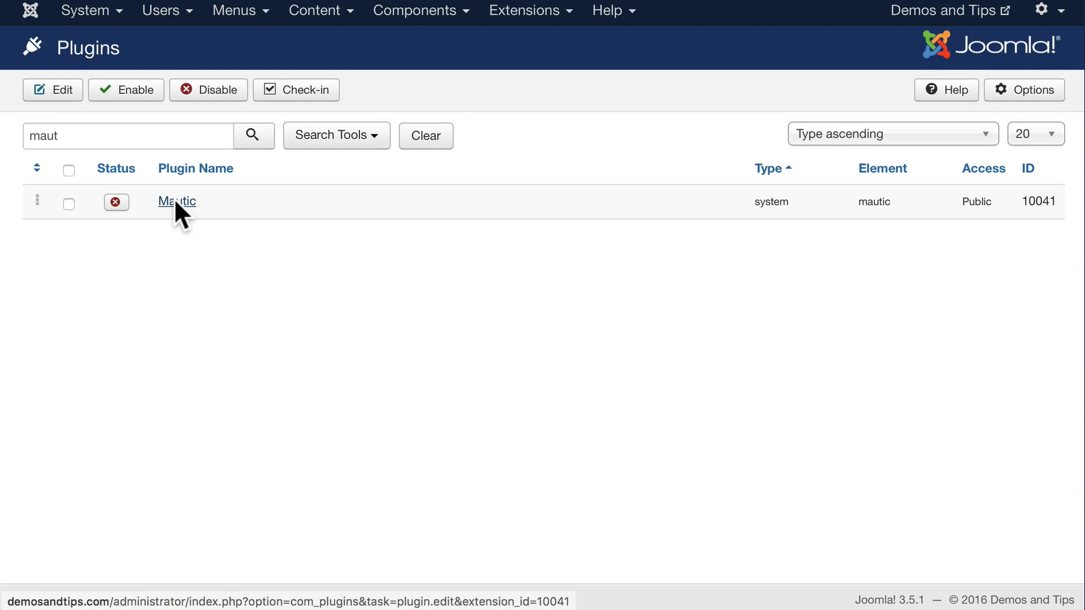
left_click(177, 201)
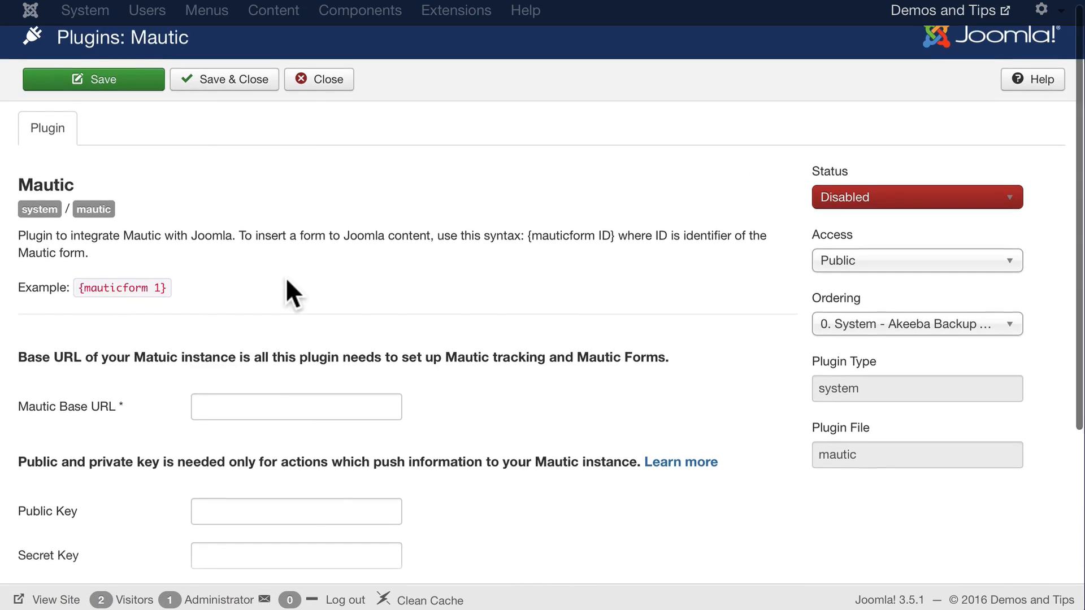
scroll("down", 3)
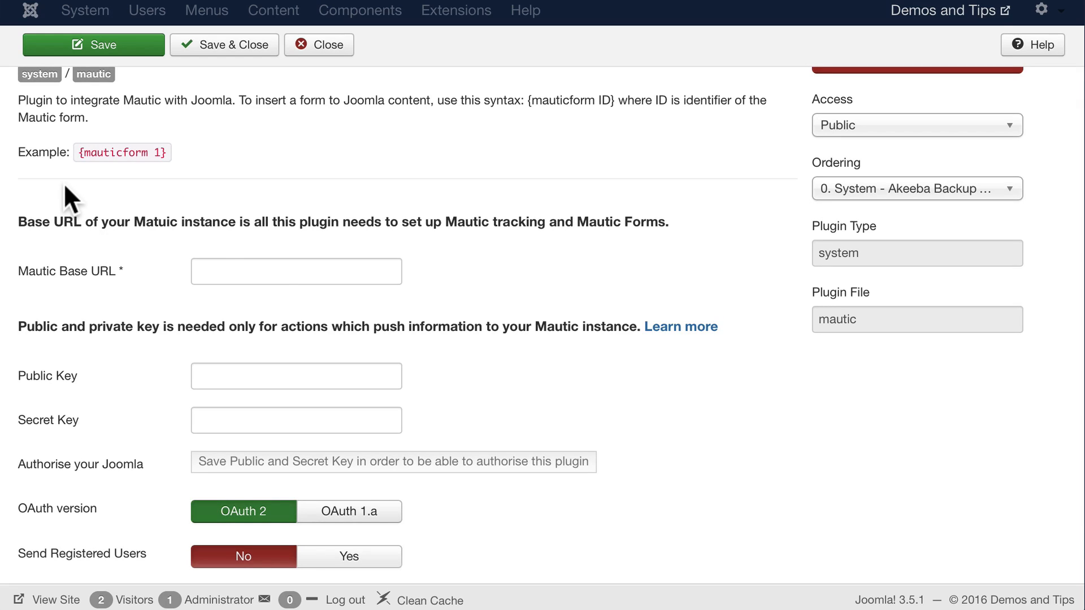
left_click(296, 270)
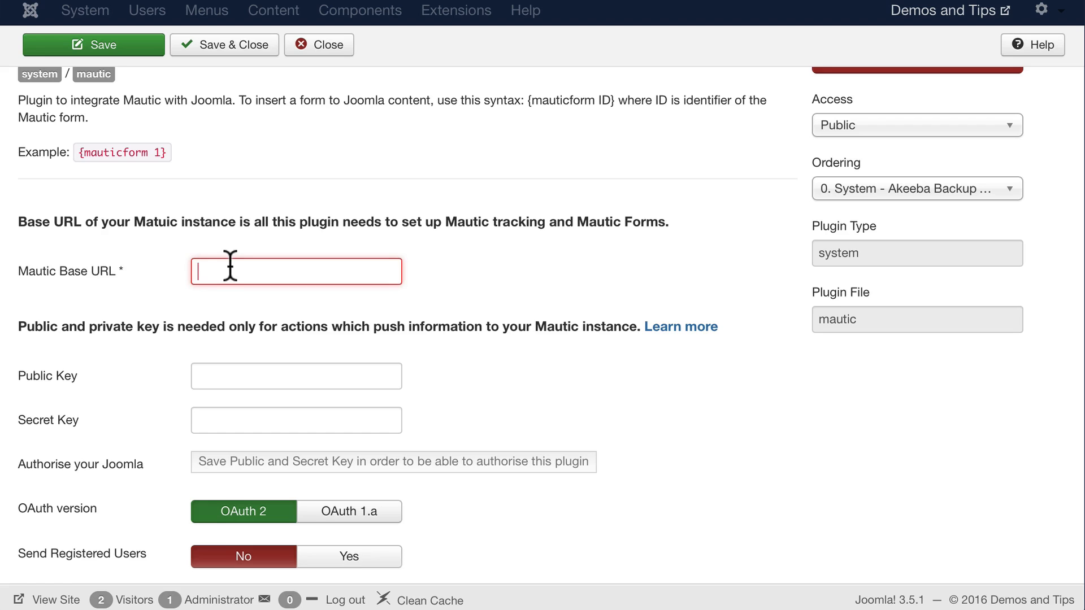
type("http://demosandtips.mautic.com")
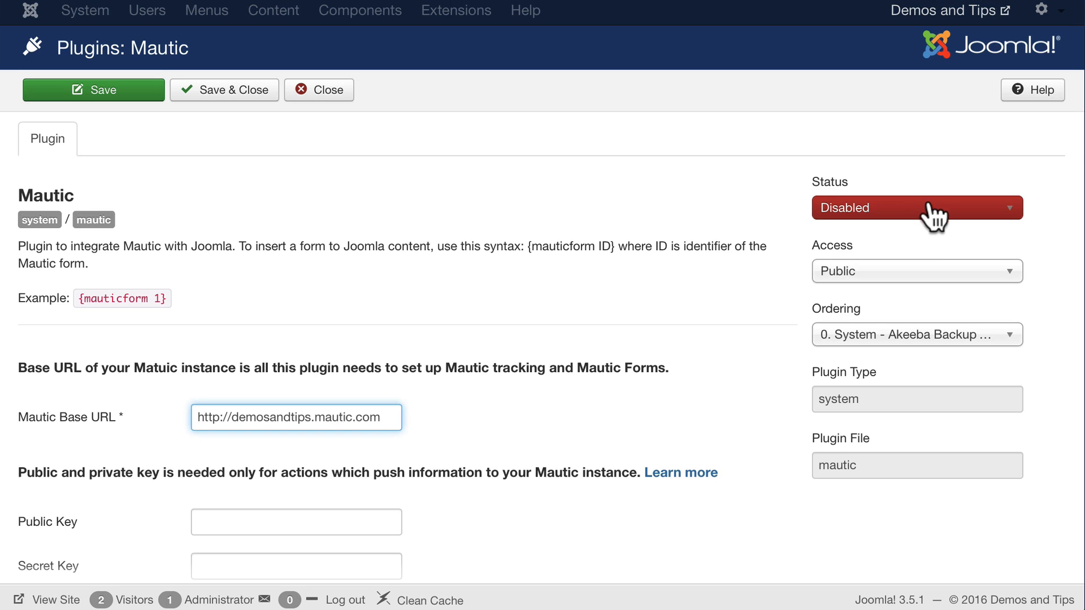
Step: Set the Mautic plugin status to Enabled and Save & Close
left_click(916, 207)
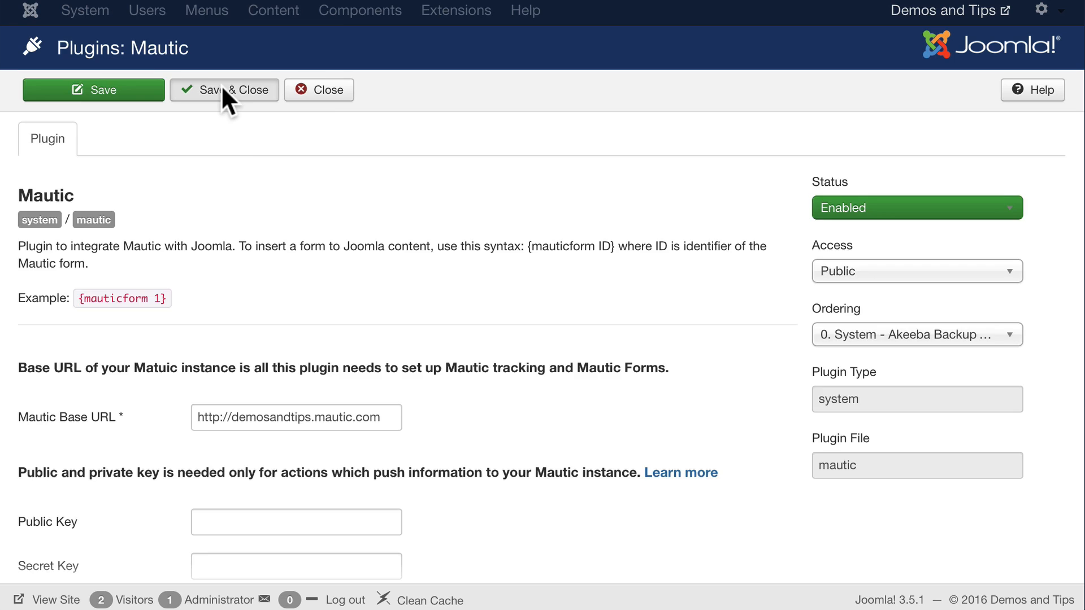
left_click(224, 89)
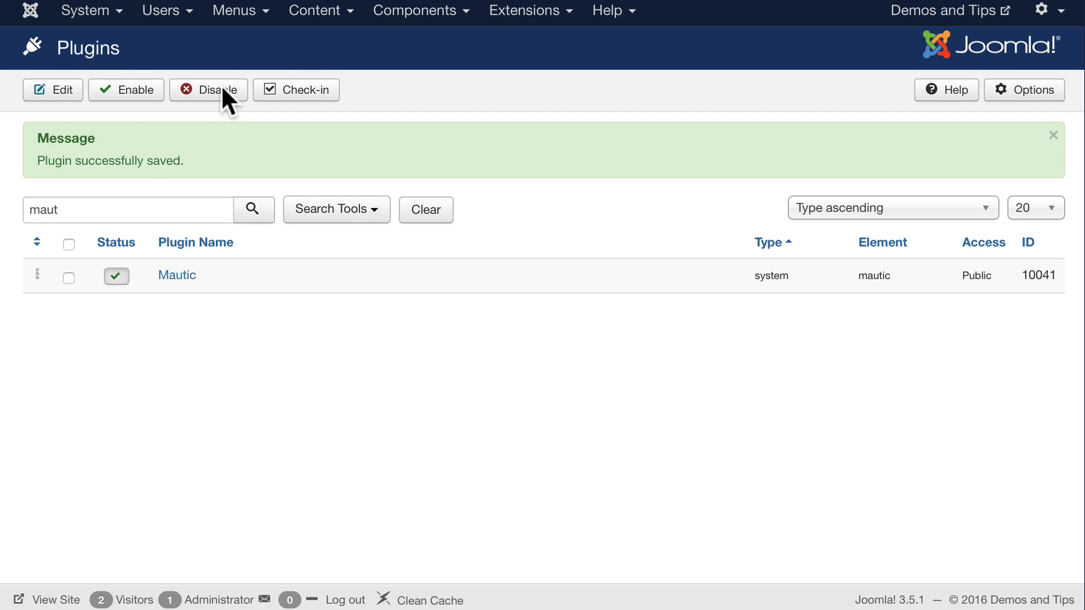